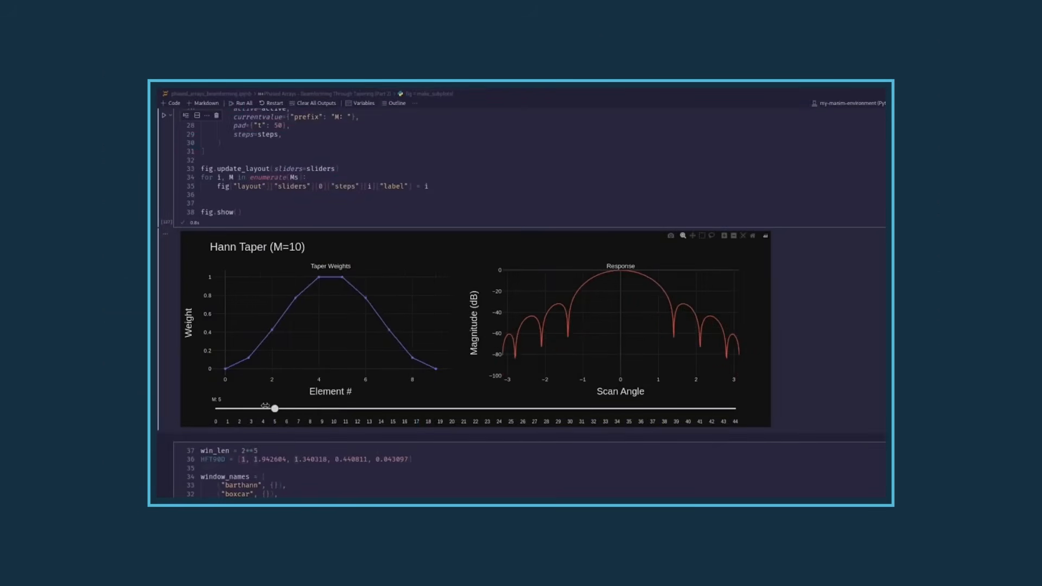
Step: Drag the Hann taper M slider from 10 up to 14 and watch the response update
drag(275, 408, 322, 408)
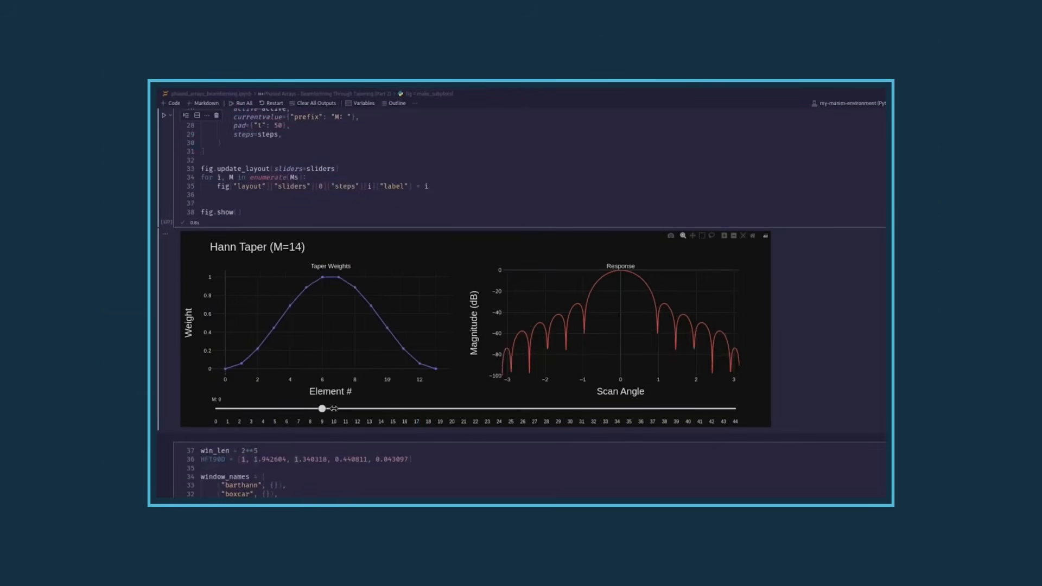
drag(322, 408, 699, 409)
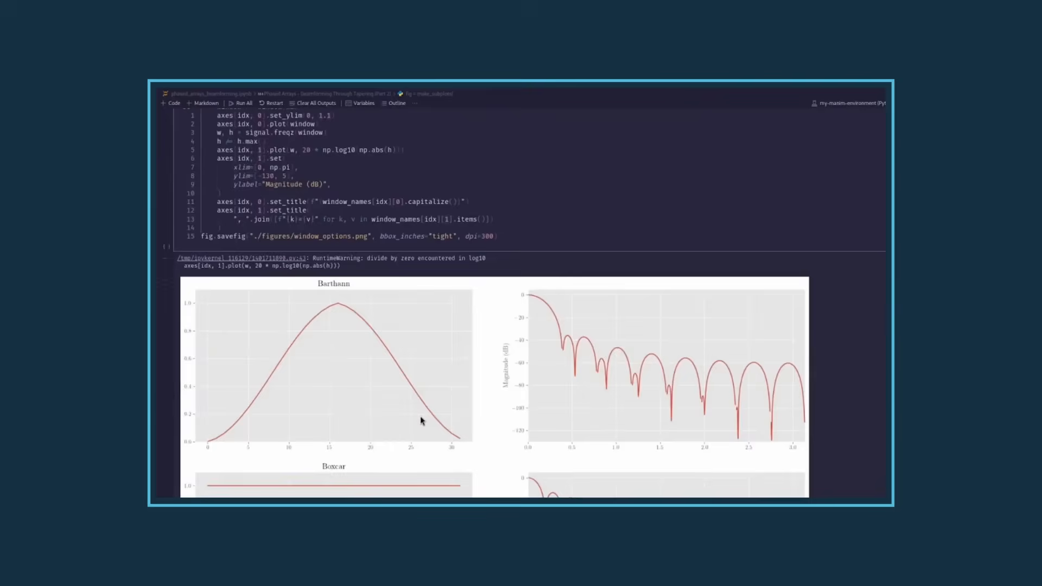
Step: Scroll down to the window_options figure comparing Barthann and Cosine windows and responses
scroll(down, 3)
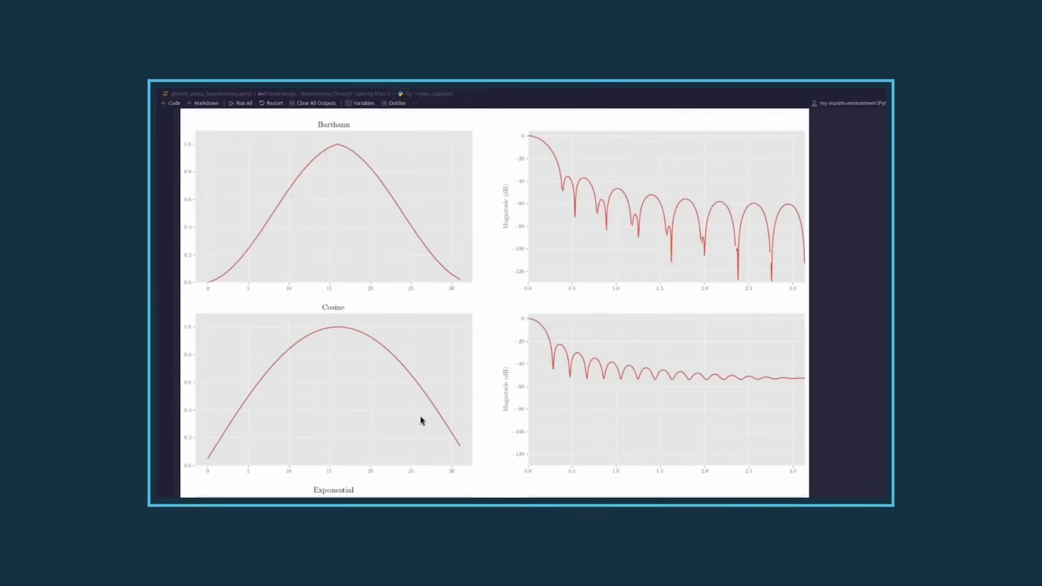
scroll(down, 3)
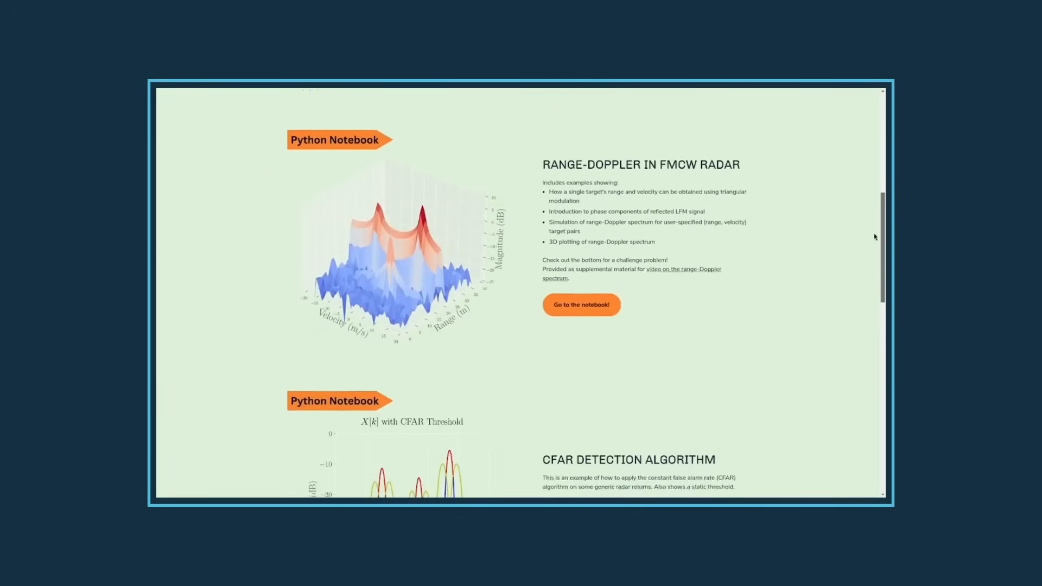
Step: Scroll past the Range-Doppler, CFAR and Radar Cheatsheet cards to the Fourier Transform entry
scroll(down, 3)
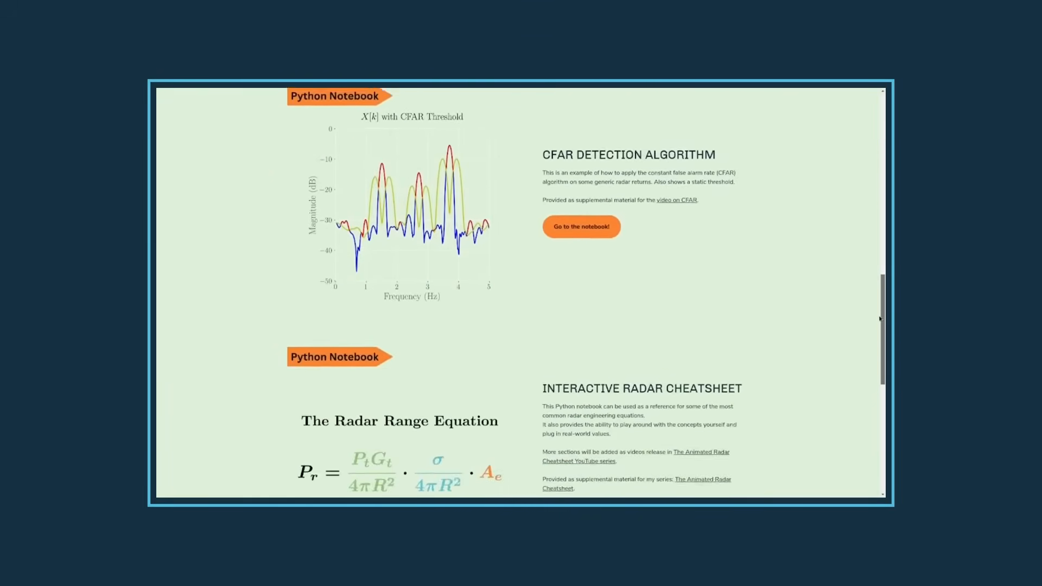
scroll(down, 3)
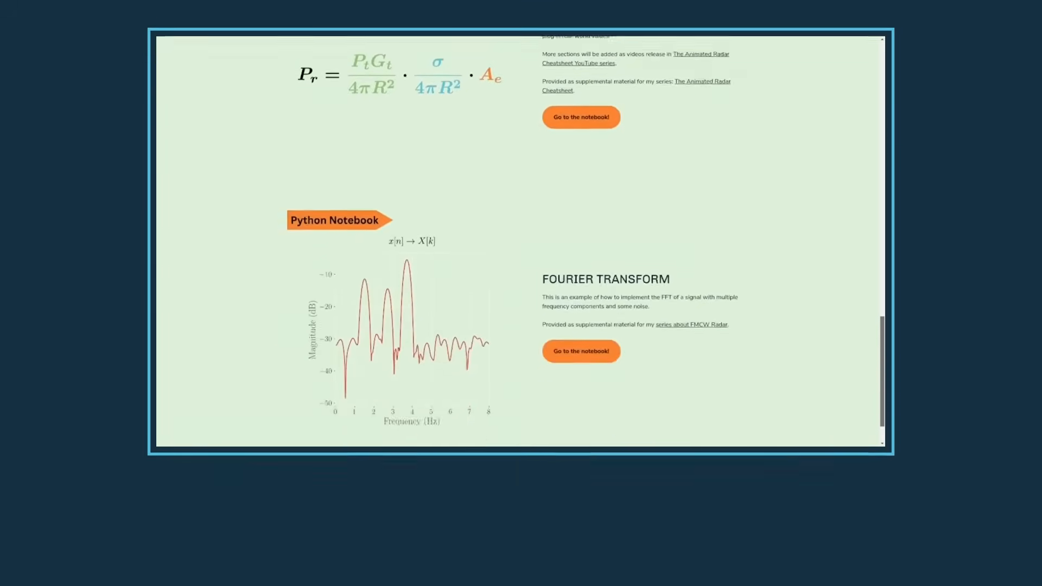